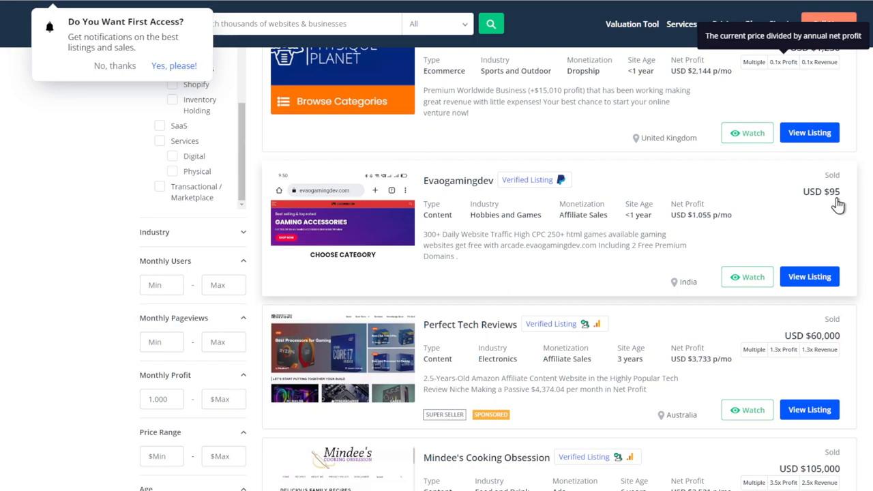
{"action": "scroll", "scroll_direction": "down", "scroll_amount": 3}
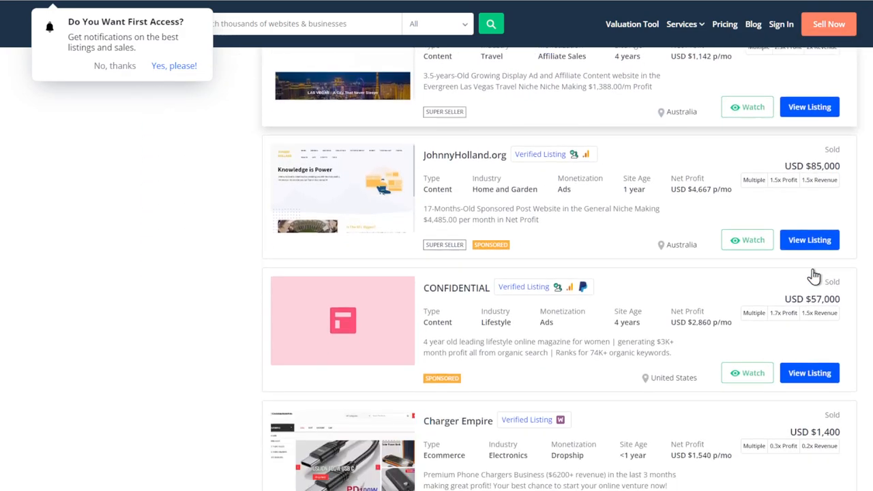